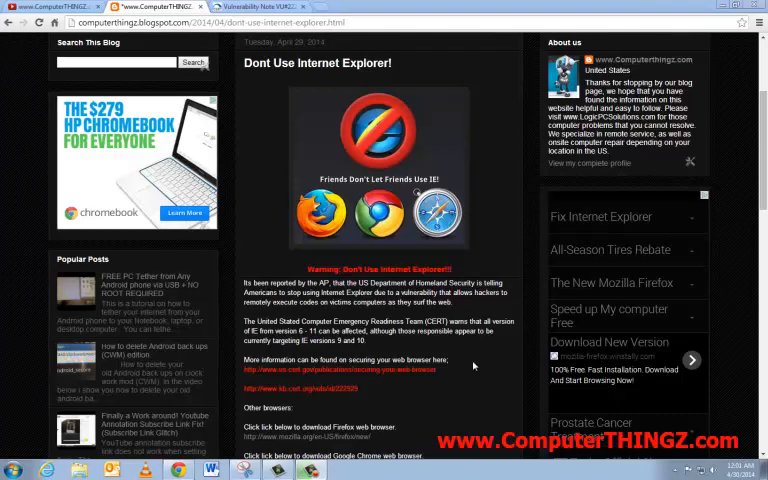
scroll(down, 3)
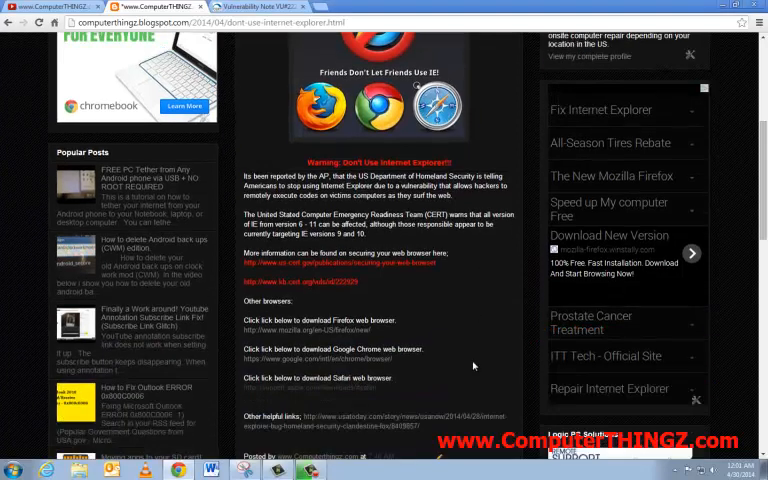
mouse_move(420, 336)
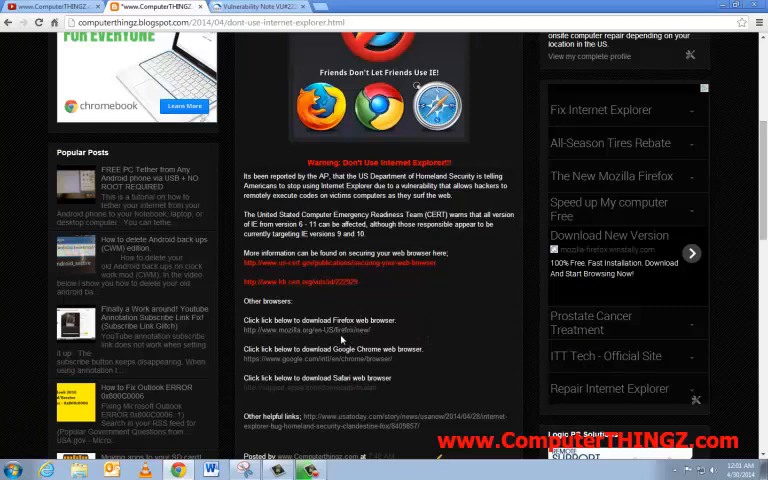
mouse_move(412, 372)
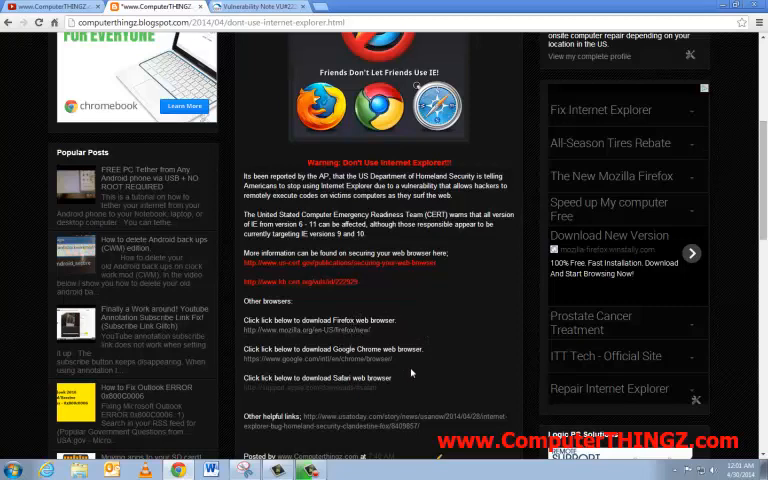